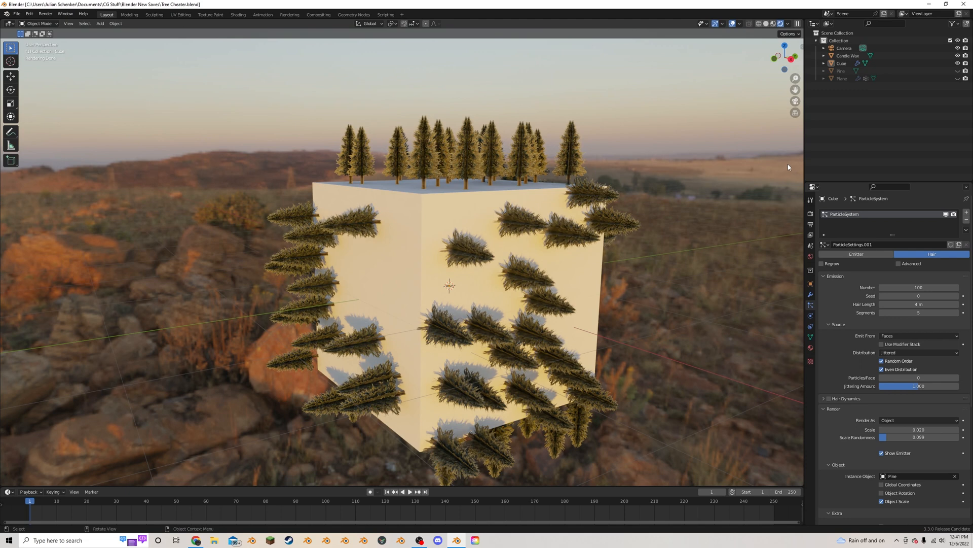
{"action": "mouse_move", "coordinate": [493, 113]}
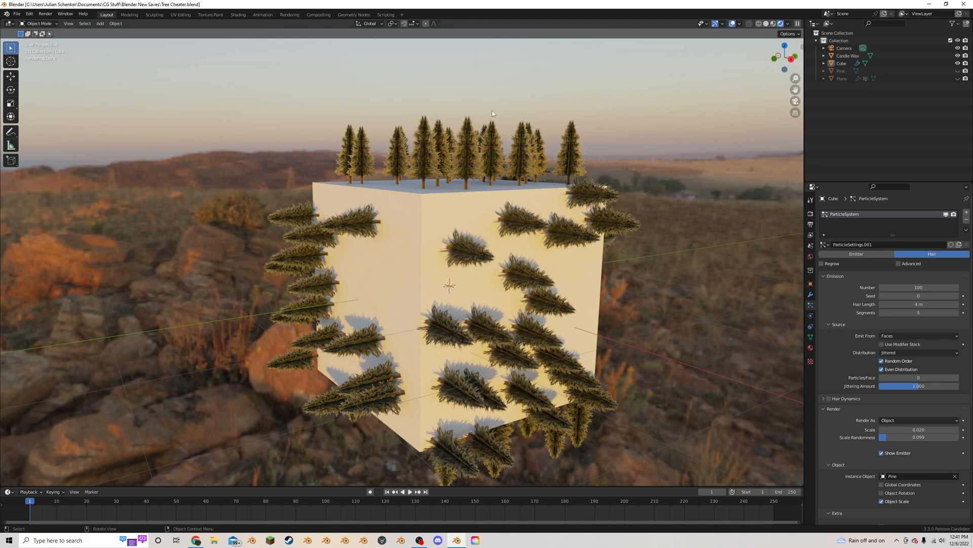
{"action": "mouse_move", "coordinate": [394, 102]}
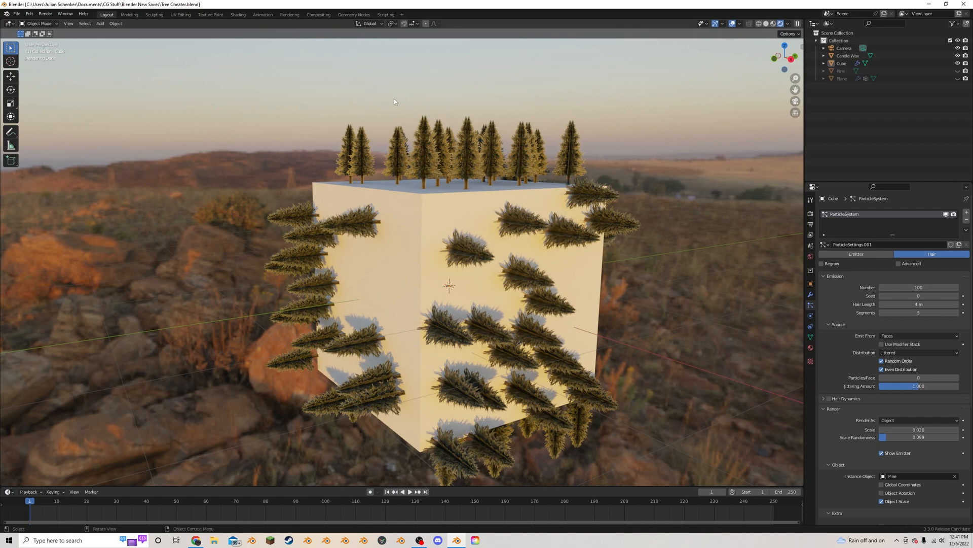
{"action": "mouse_move", "coordinate": [295, 321]}
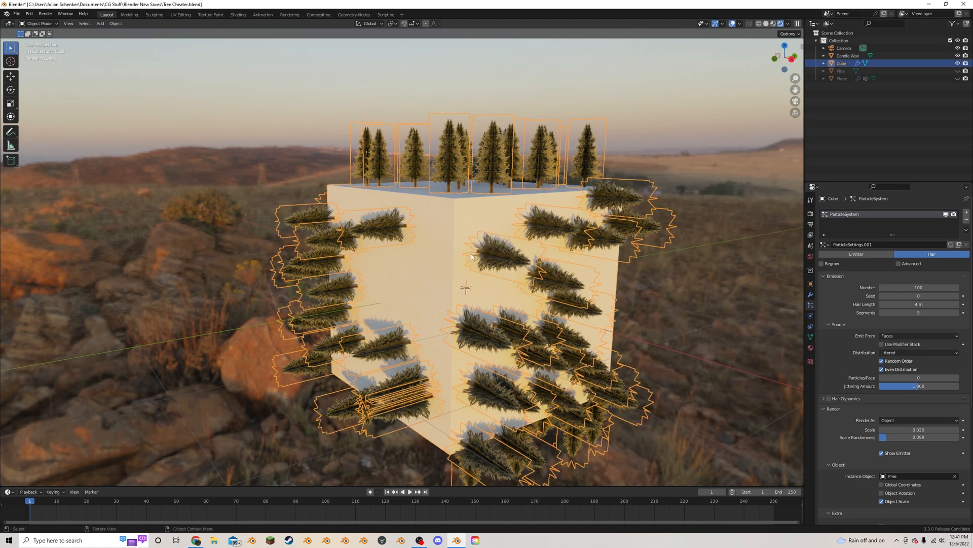
Step: Subdivide the cube's faces once in Edit Mode and show its mesh data settings
{"action": "key", "text": "Tab"}
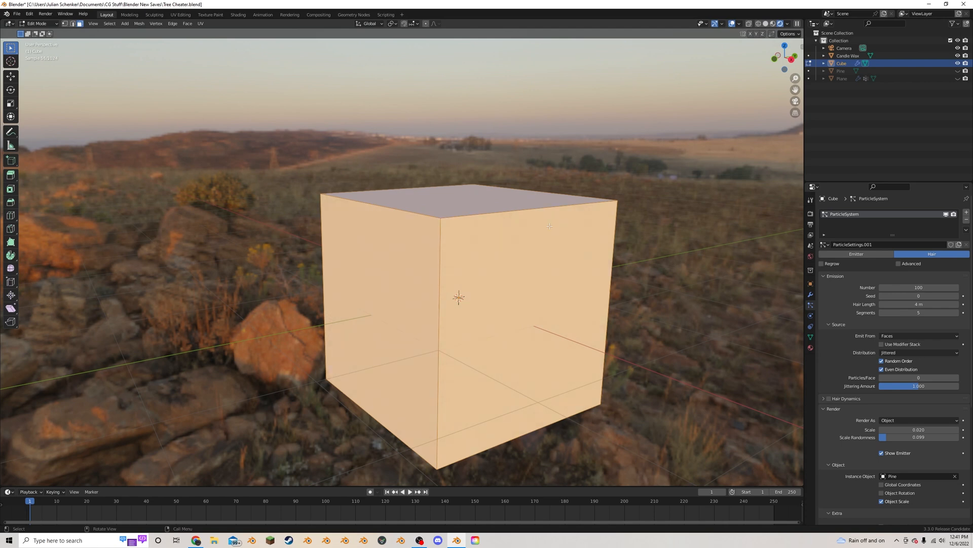
{"action": "right_click", "coordinate": [549, 225]}
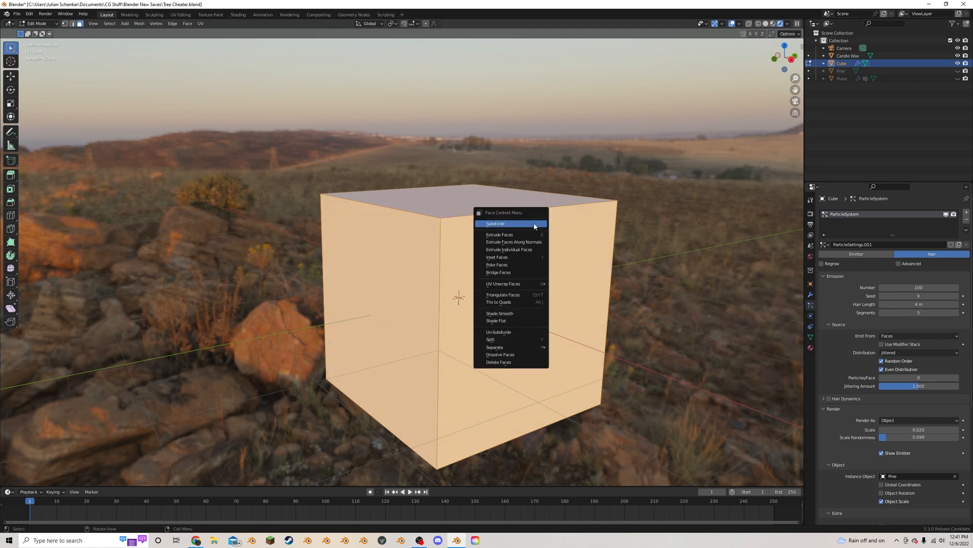
{"action": "left_click", "coordinate": [495, 224]}
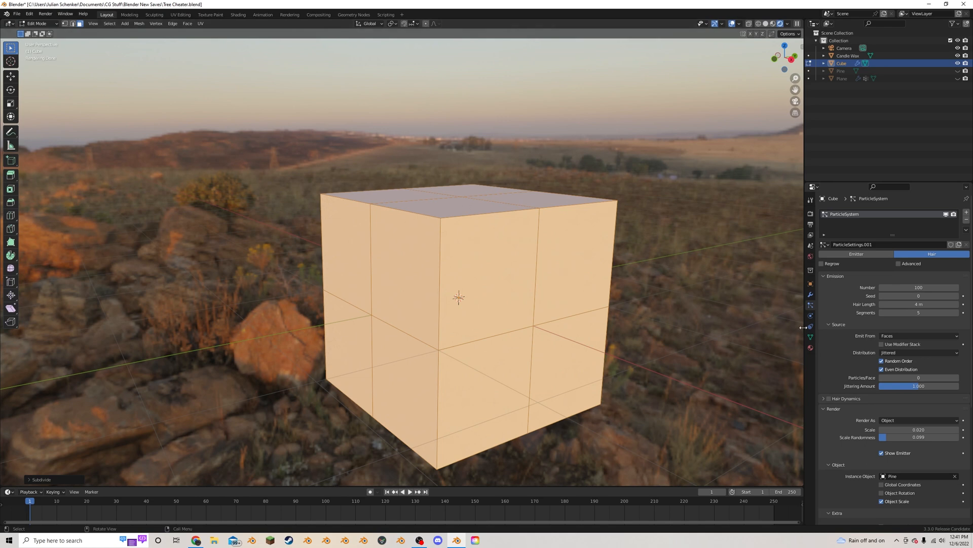
{"action": "left_click", "coordinate": [810, 337]}
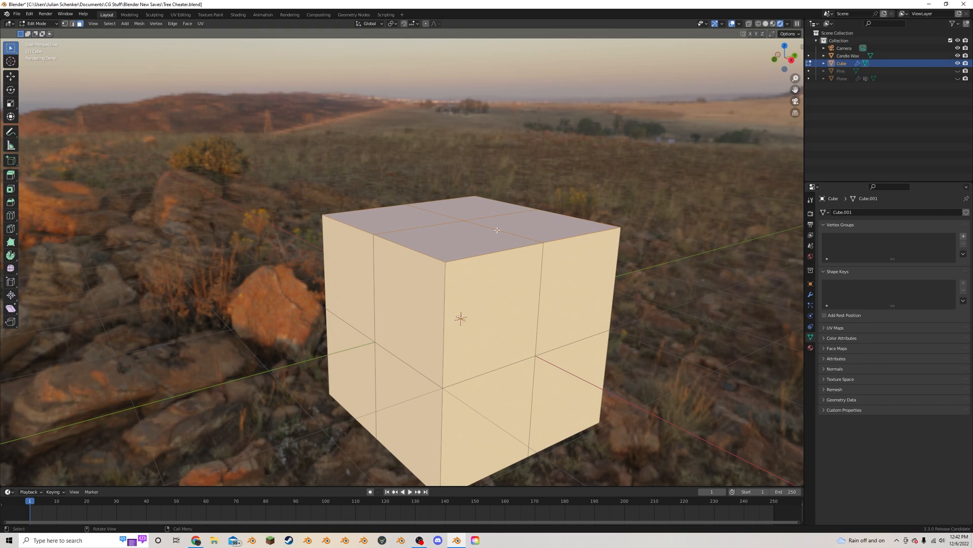
{"action": "mouse_move", "coordinate": [456, 222]}
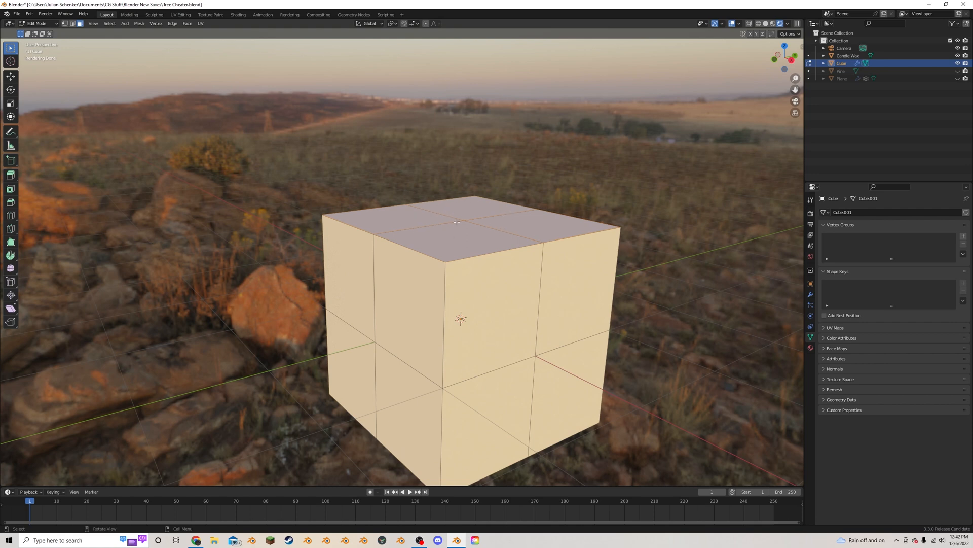
{"action": "mouse_move", "coordinate": [964, 237]}
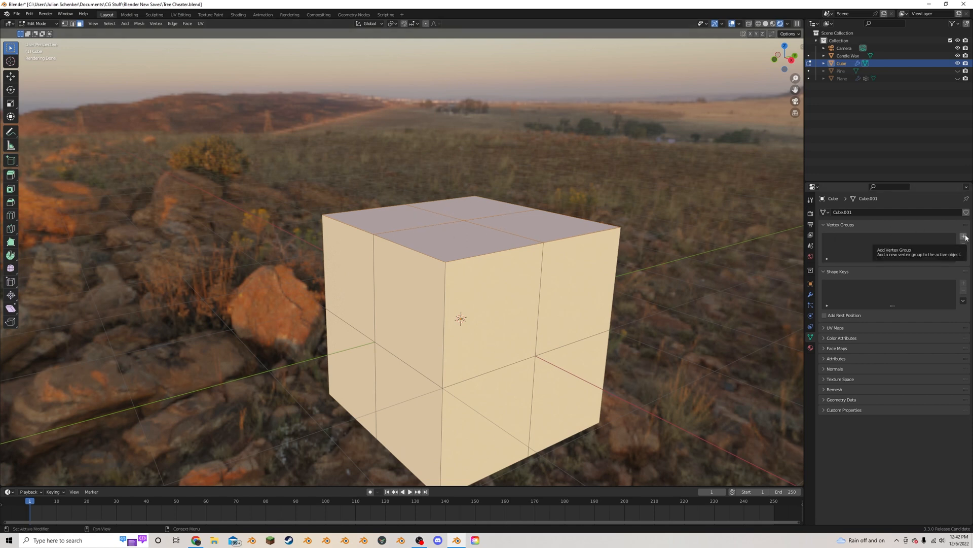
Step: Add a new vertex group named Group to the cube
{"action": "left_click", "coordinate": [964, 237]}
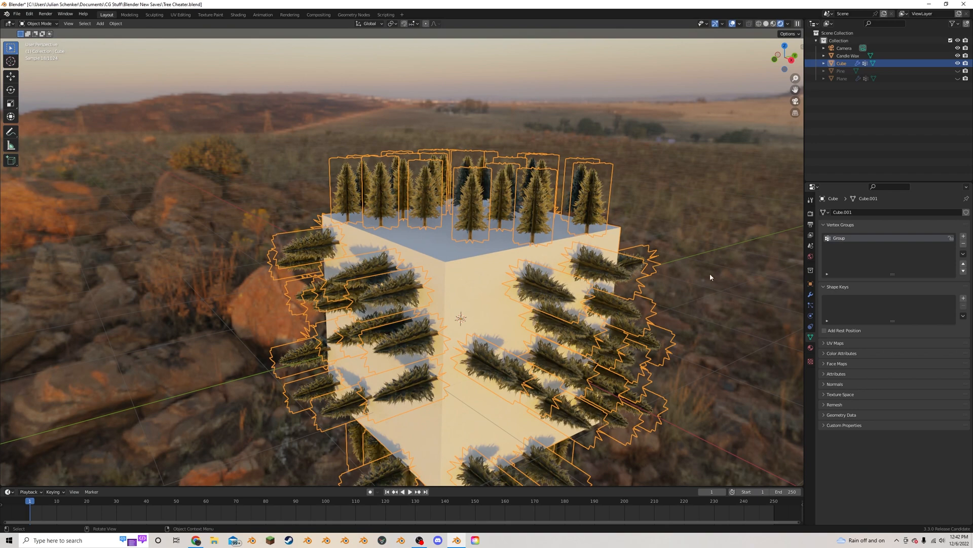
{"action": "mouse_move", "coordinate": [764, 303]}
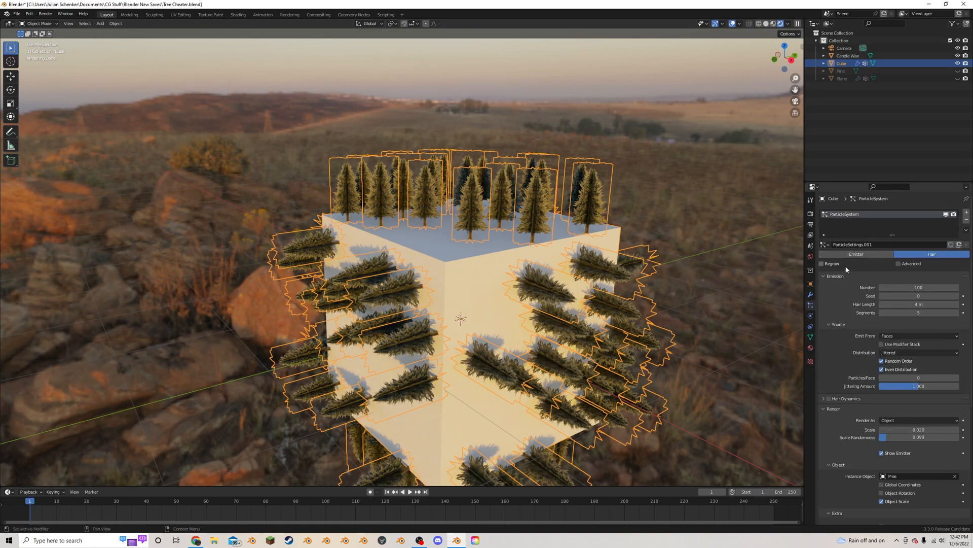
Step: Set the pine-tree particle Density vertex group to Group
{"action": "scroll", "scroll_direction": "down", "scroll_amount": 3}
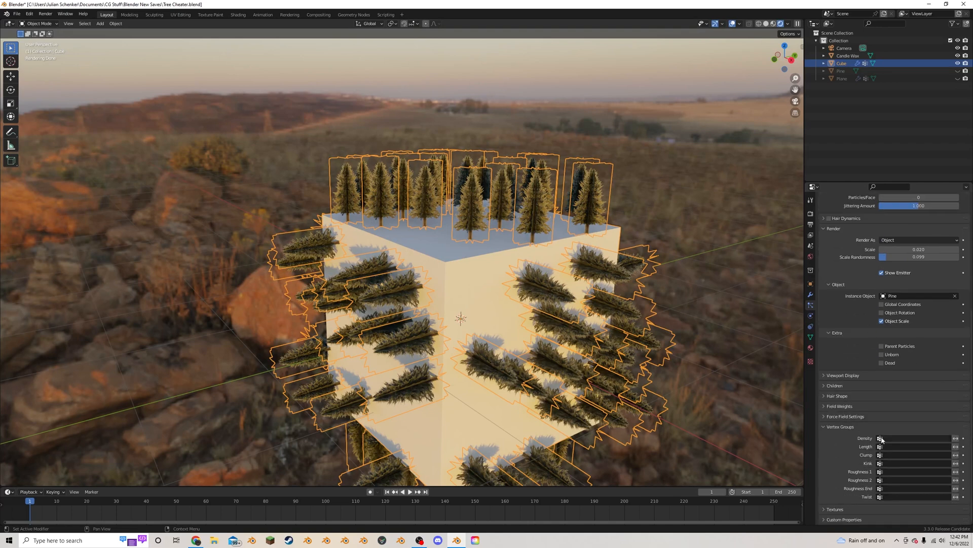
{"action": "left_click", "coordinate": [919, 437]}
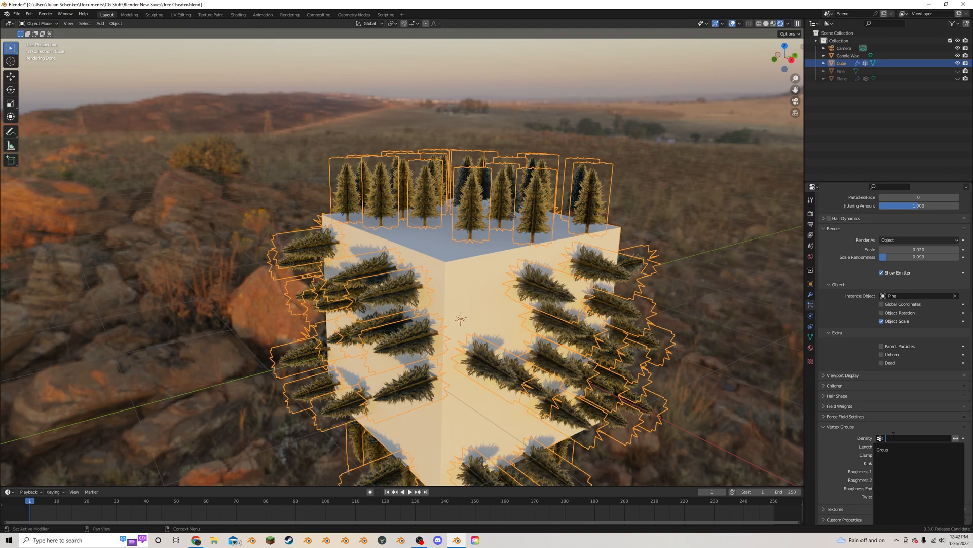
{"action": "left_click", "coordinate": [882, 449]}
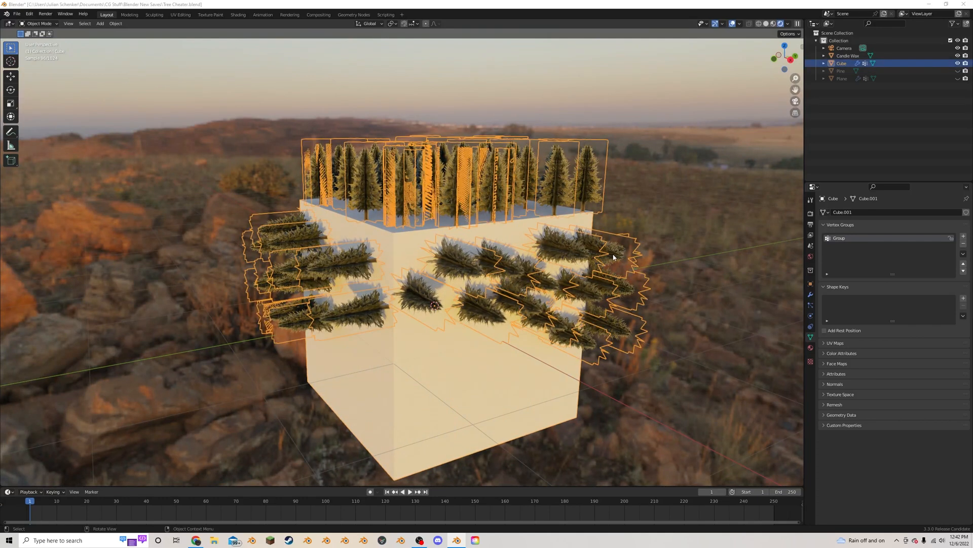
Step: Switch the cube back into Edit Mode to inspect the Group vertex group
{"action": "key", "text": "Tab"}
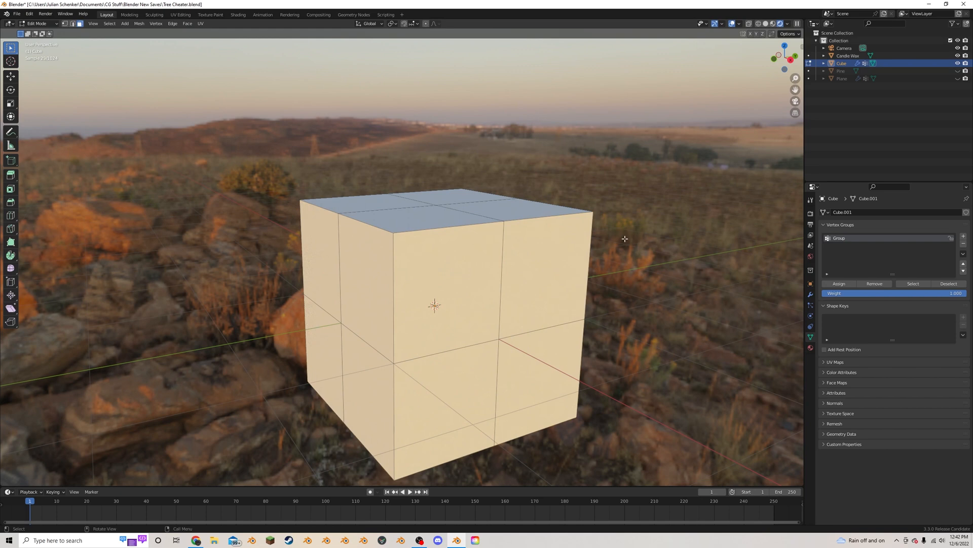
{"action": "mouse_move", "coordinate": [913, 284]}
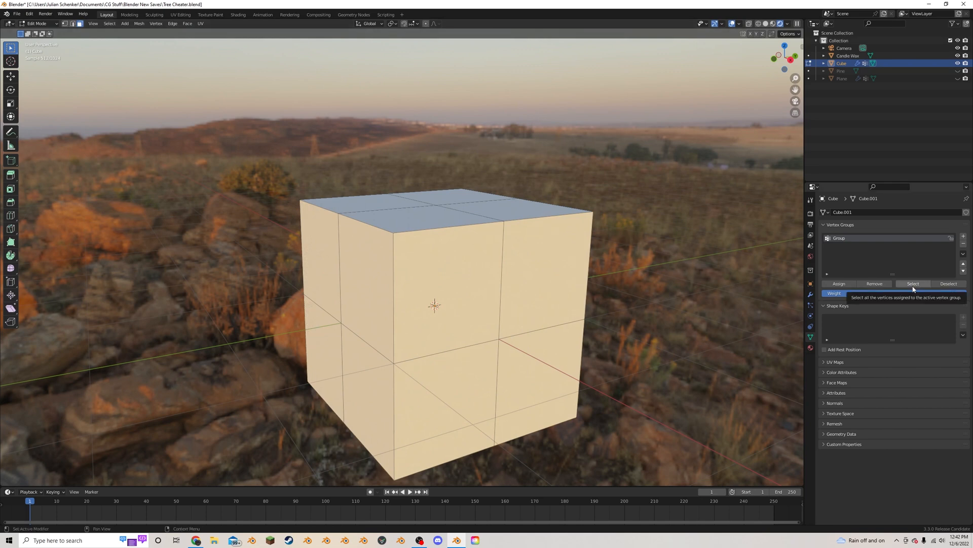